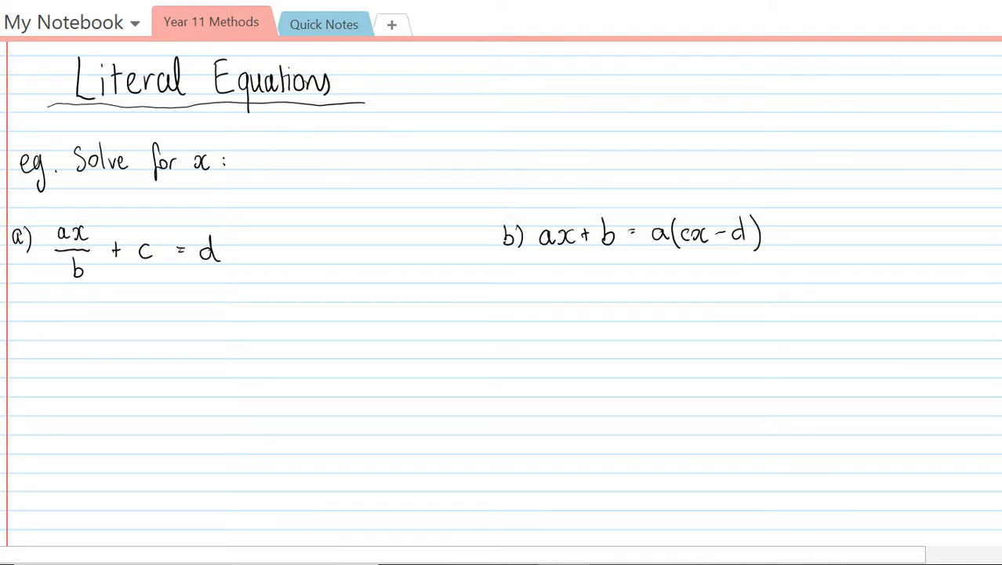
# Handwrite part a's working to x = b(d−c)/a and expand part b's bracket
pyautogui.scroll(-3)
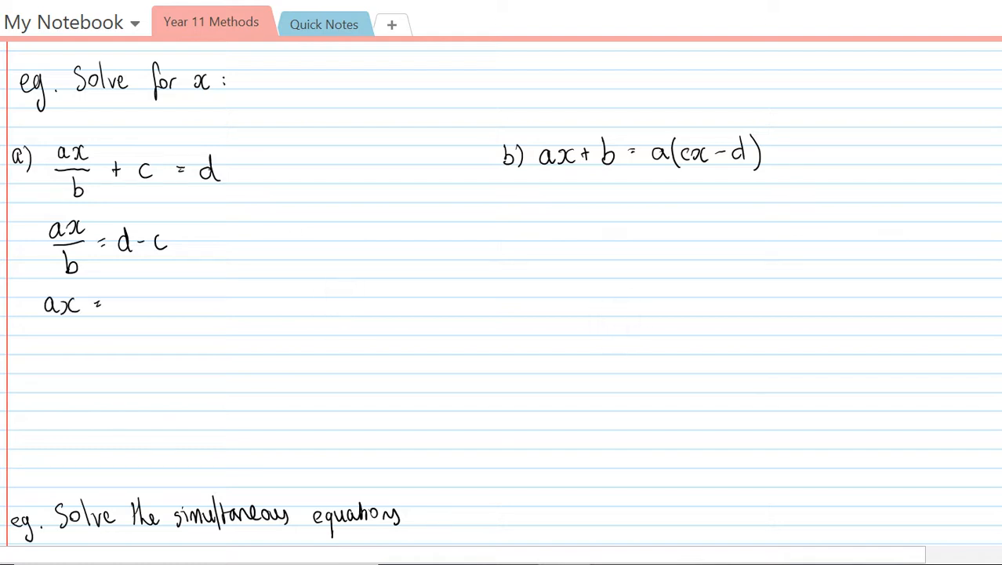
pyautogui.write('b(d-c')
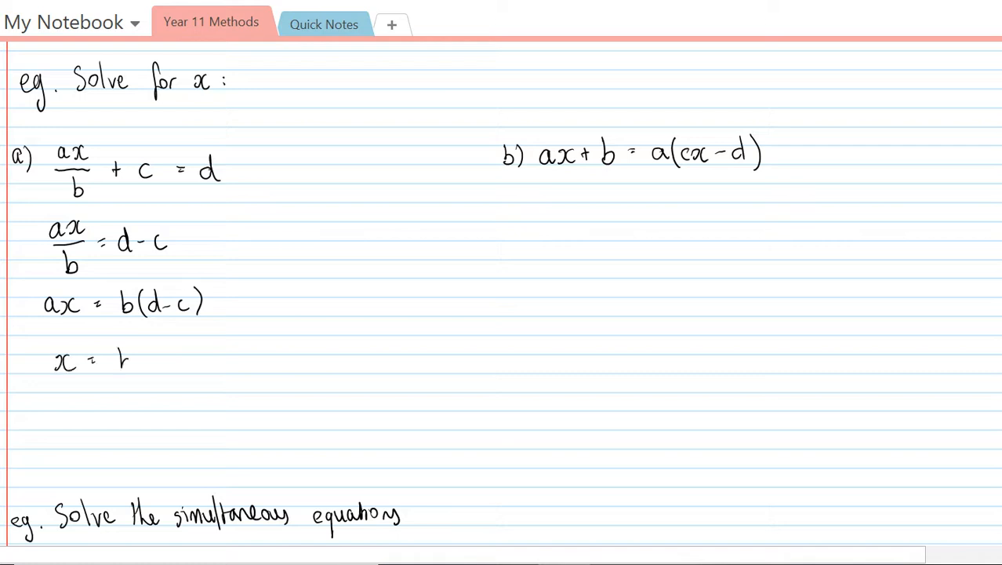
pyautogui.write('(d-c)/a')
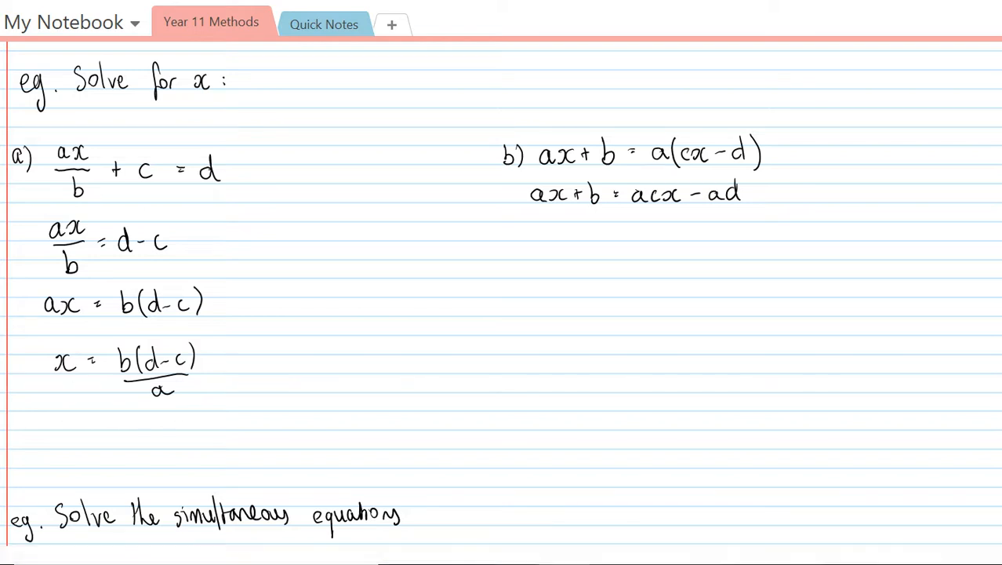
# Handwrite the rearrangement b + ad = acx − ax, factor x, giving x = (b+ad)/(ac−a)
pyautogui.moveTo(527, 216); pyautogui.dragTo(530, 239)
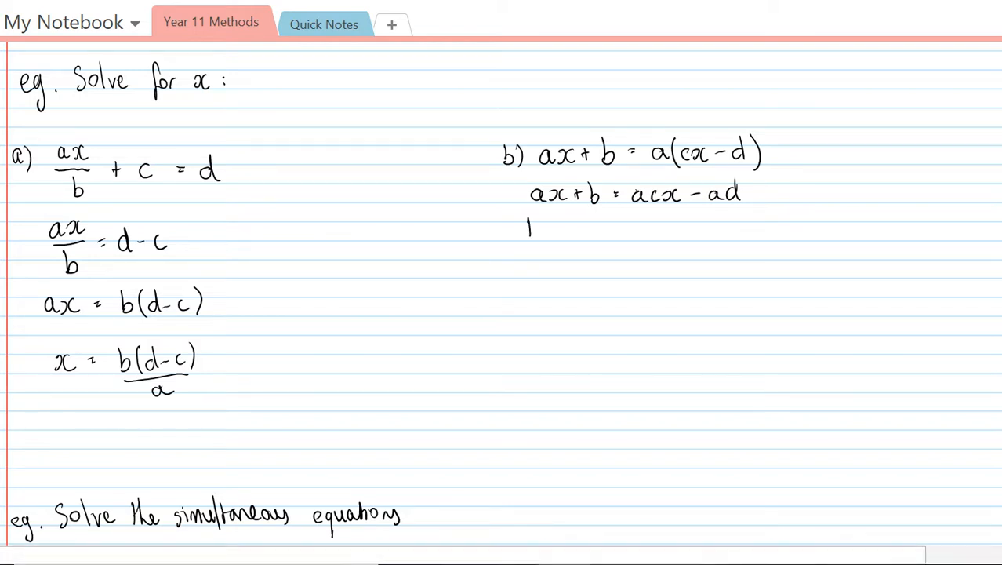
pyautogui.write('b + ad =')
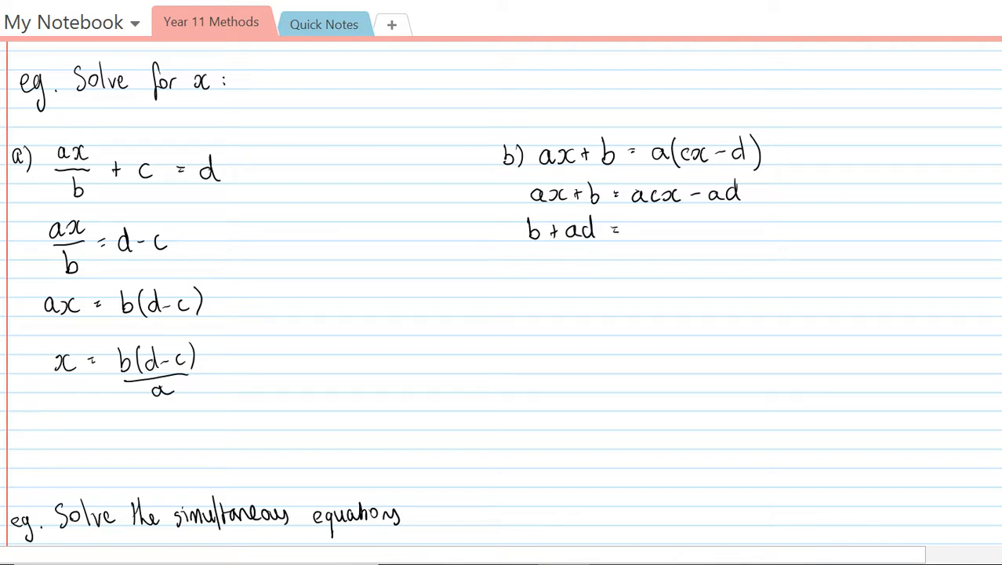
pyautogui.write('acx - a')
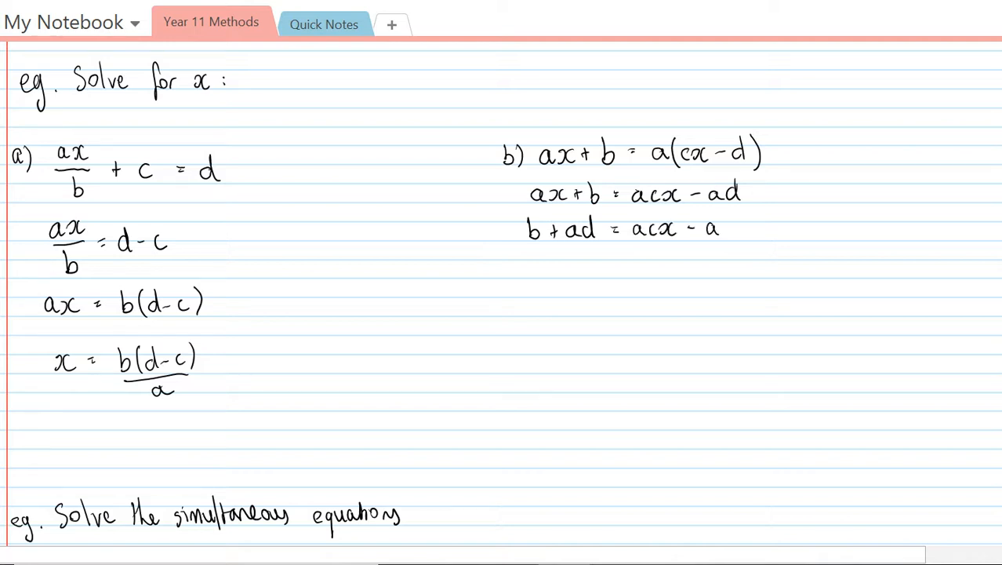
pyautogui.write('x')
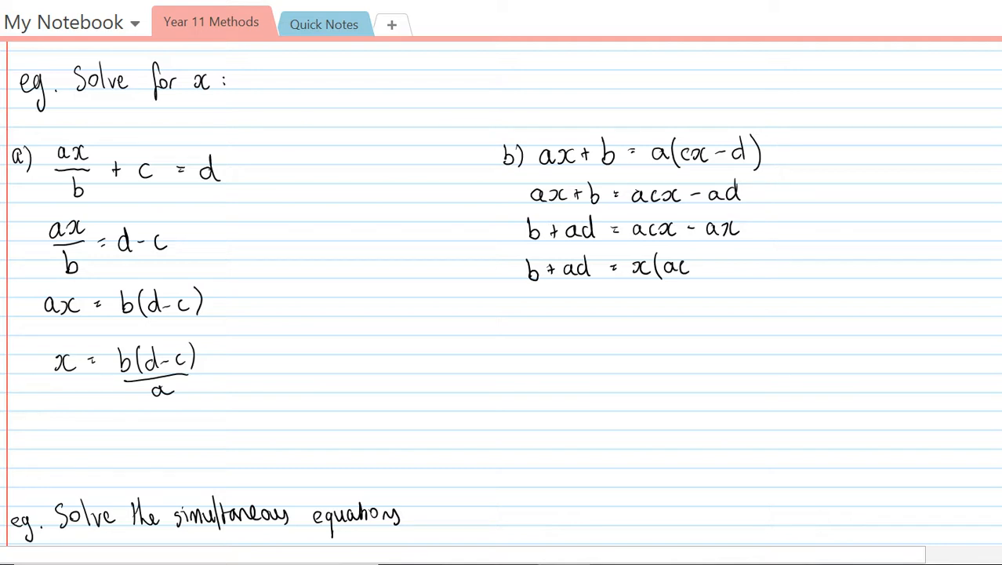
pyautogui.write('-a)')
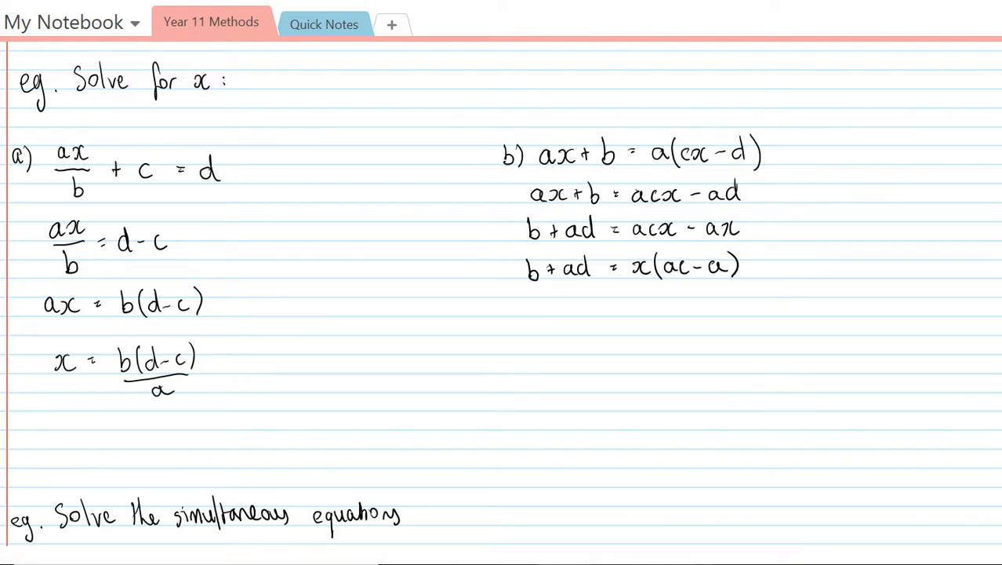
pyautogui.write('x = (b + ad)/(ac - a)')
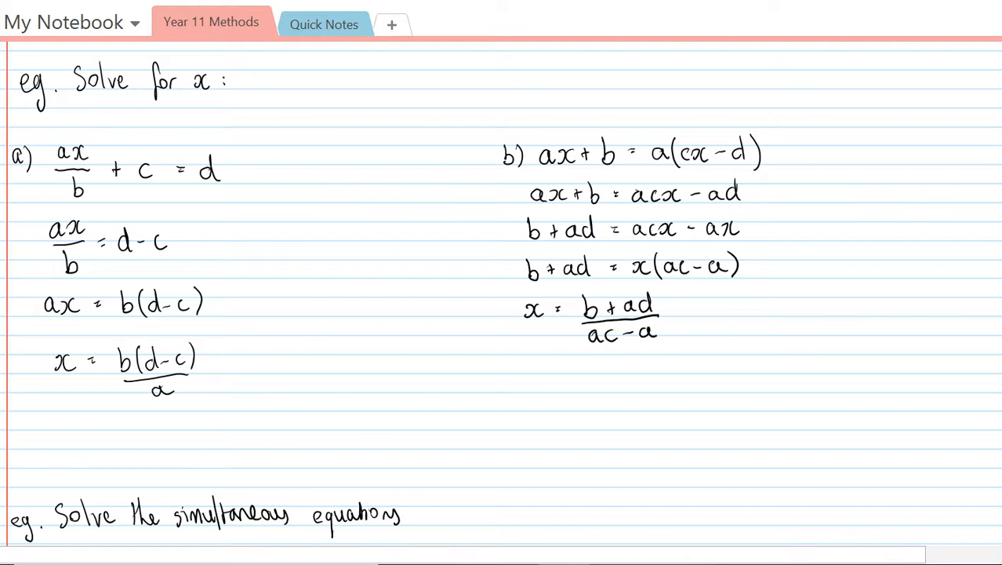
# Scroll down to the simultaneous equations ax + by = c and dx + ey = f
pyautogui.scroll(-3)
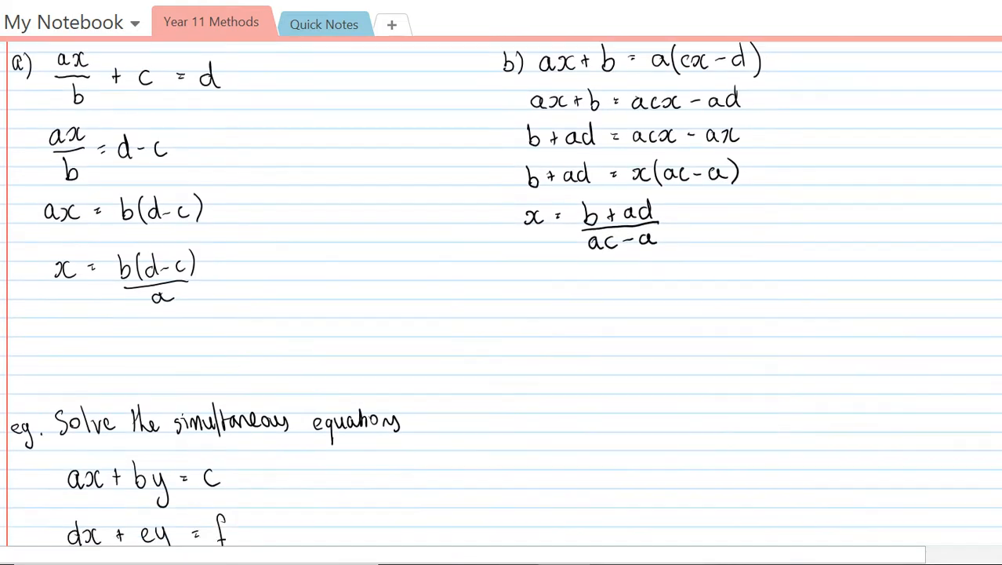
pyautogui.scroll(-3)
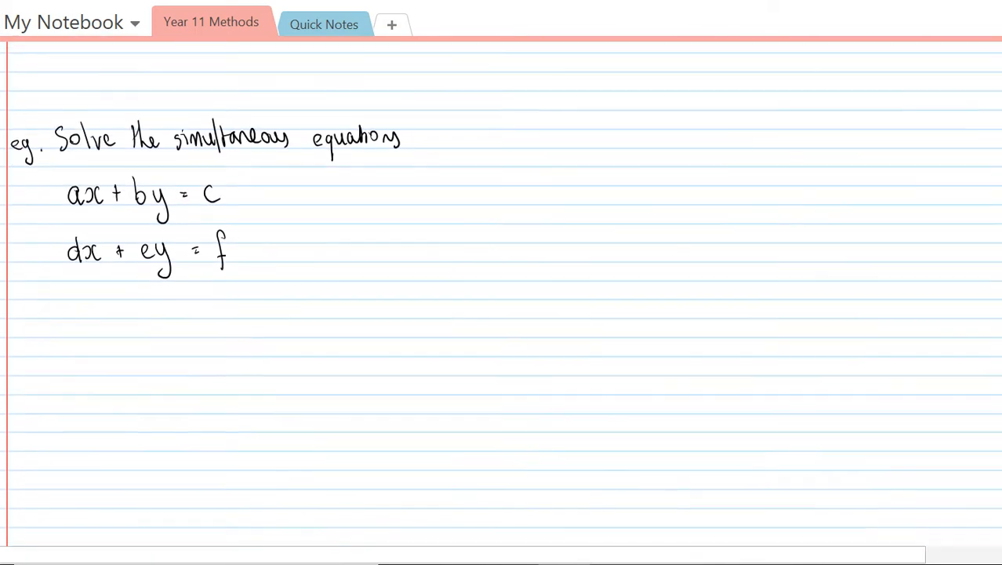
pyautogui.scroll(-3)
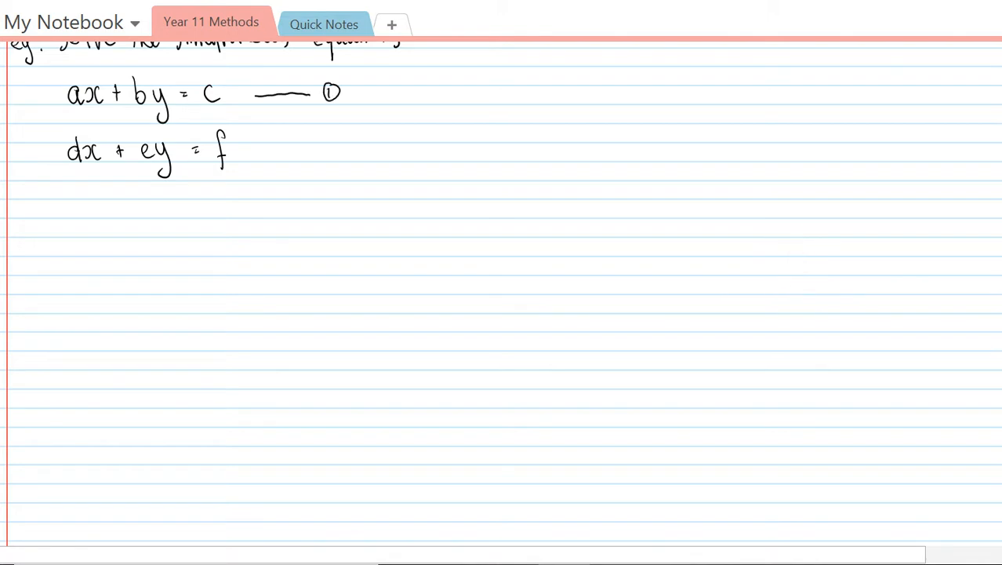
# Label equation 2, write ①×d and ②×a as adx + bdy = cd and adx + aey = af, labelled 3 and 4
pyautogui.moveTo(248, 148); pyautogui.dragTo(342, 149)
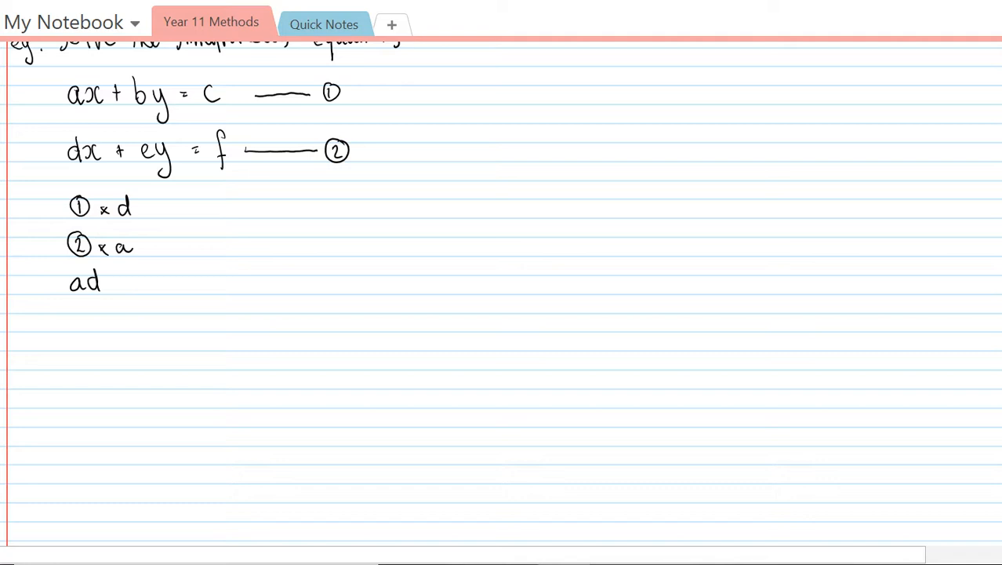
pyautogui.write('x + b')
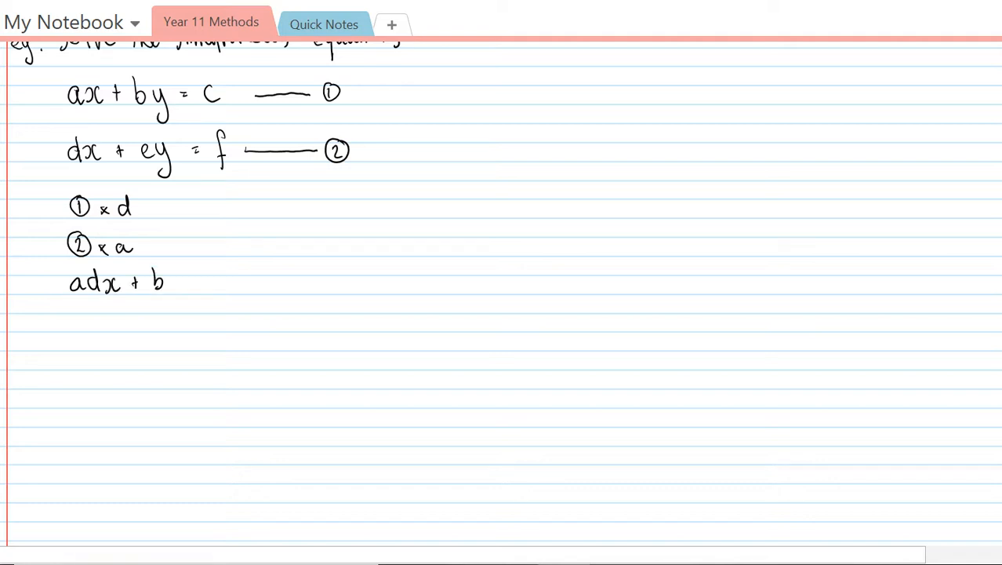
pyautogui.write('dy = cd')
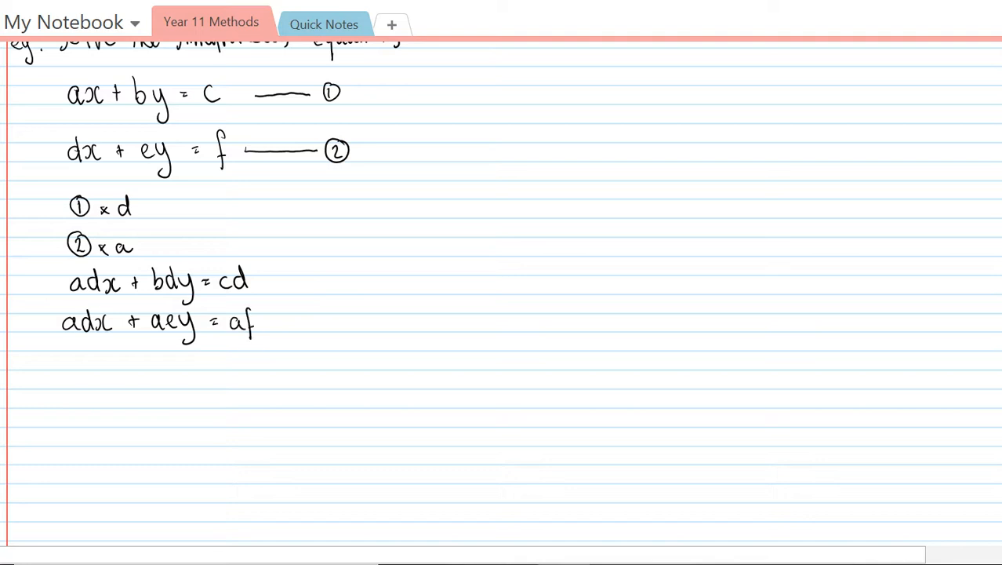
pyautogui.moveTo(276, 280); pyautogui.dragTo(310, 278)
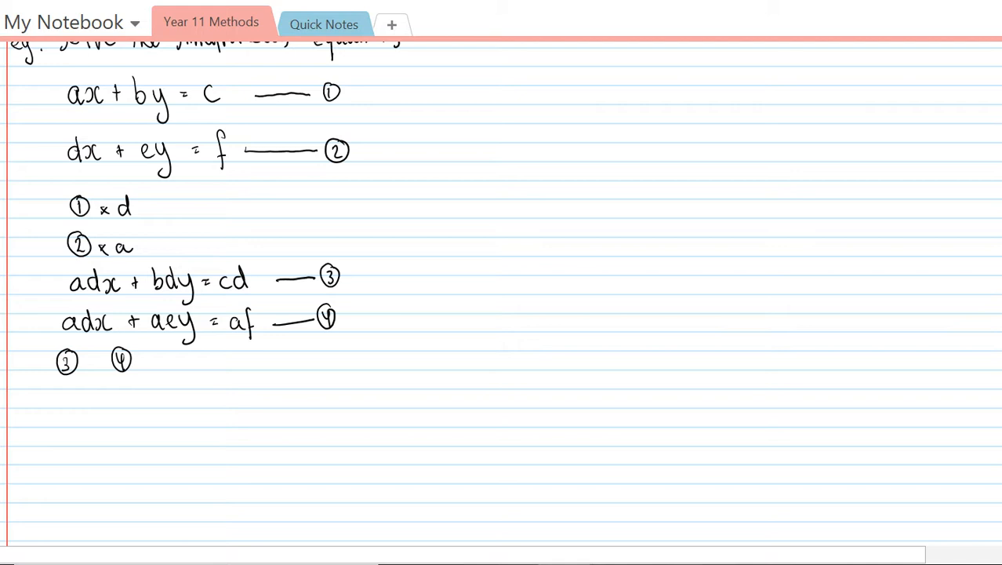
# Write ③ − ④, factor y and reach y = (cd − af)/(bd − ae)
pyautogui.moveTo(86, 359); pyautogui.dragTo(101, 359)
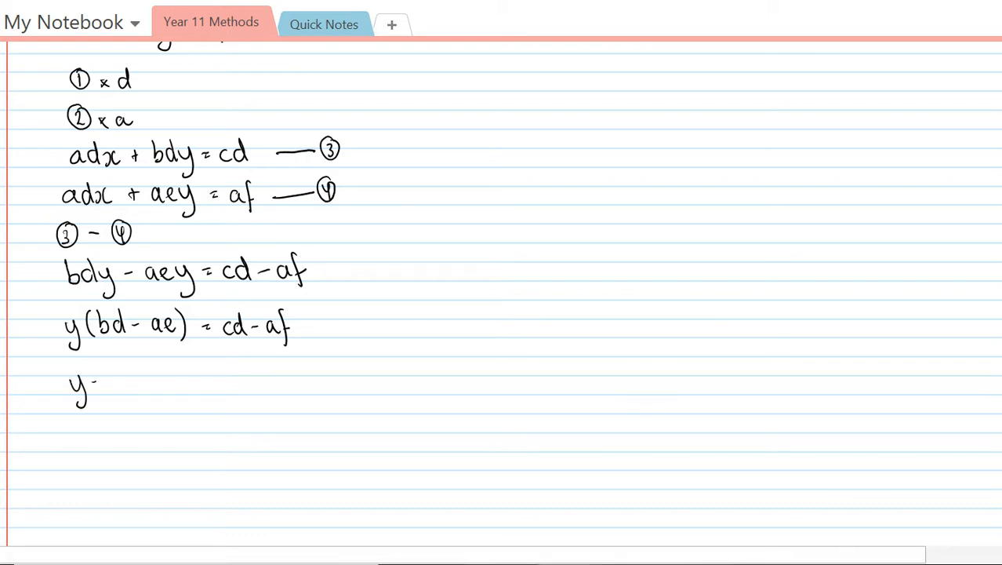
pyautogui.write('= cd - af')
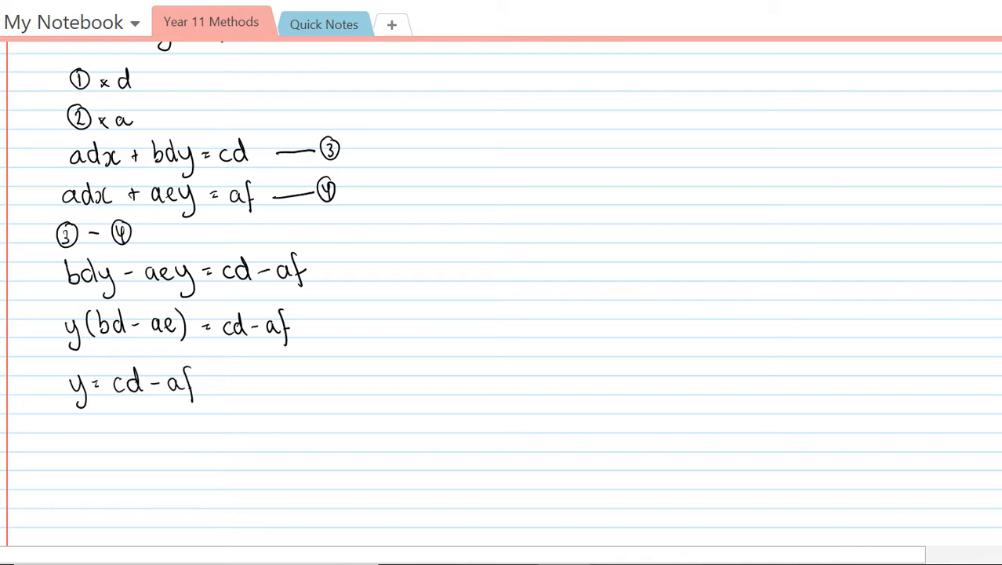
pyautogui.moveTo(116, 401); pyautogui.dragTo(205, 402)
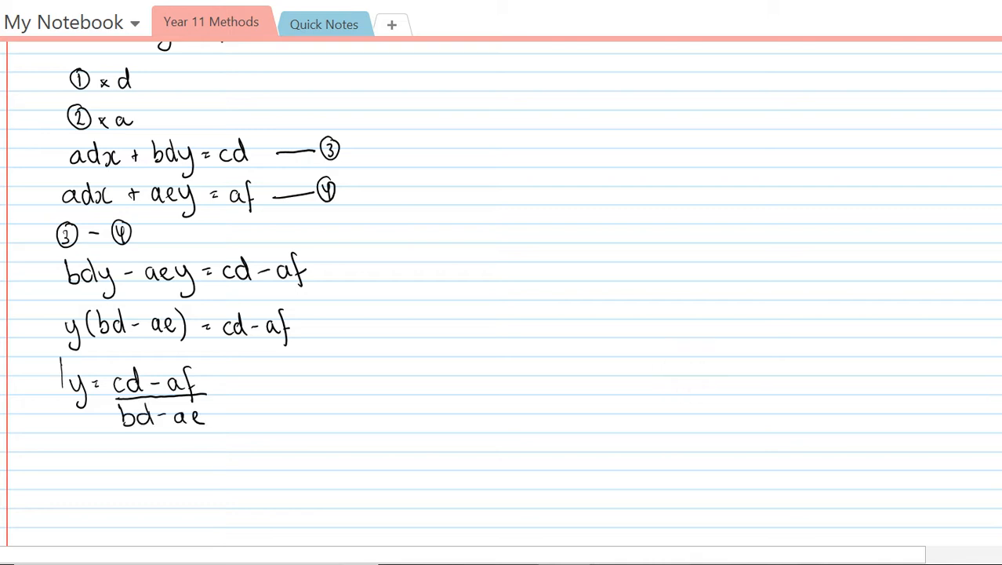
# Box the y solution and note 'sub into ①'
pyautogui.moveTo(61, 361); pyautogui.dragTo(107, 436)
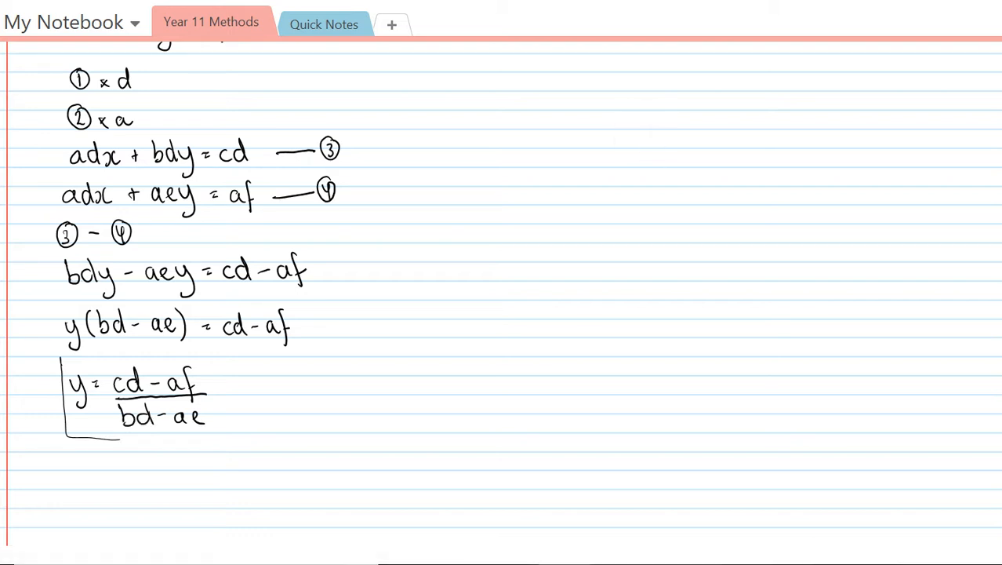
pyautogui.moveTo(116, 436); pyautogui.dragTo(213, 436)
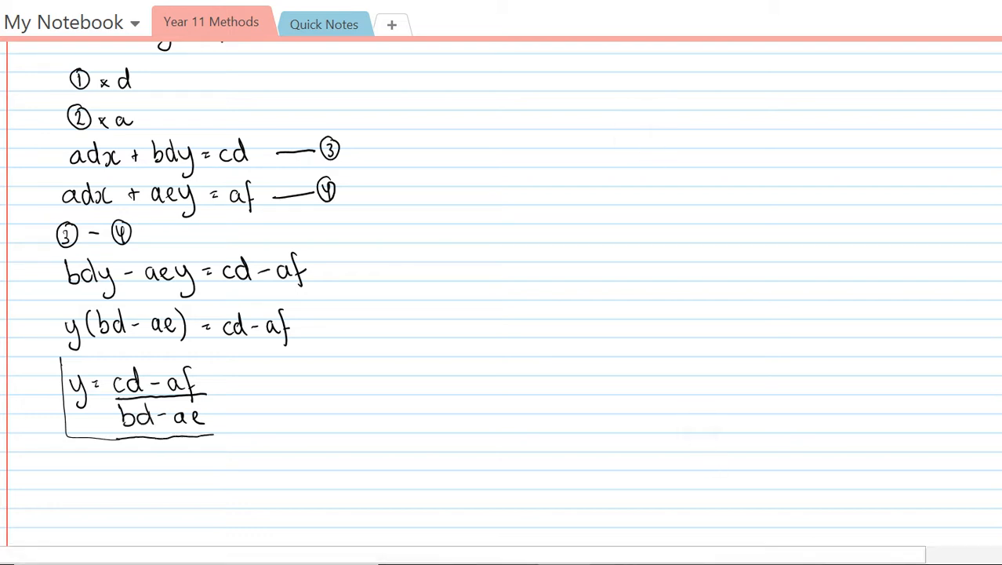
pyautogui.moveTo(71, 359); pyautogui.dragTo(221, 439)
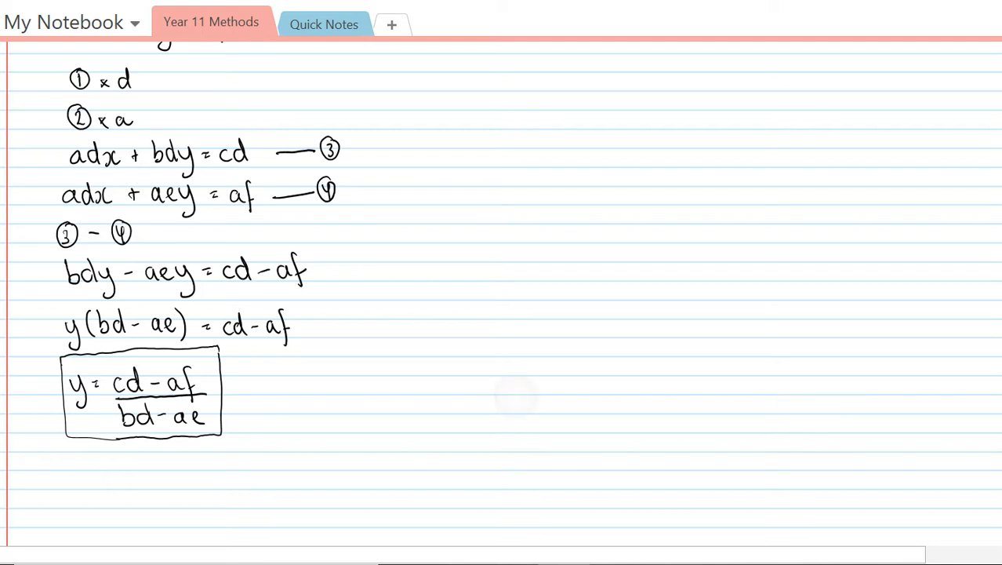
pyautogui.write('sub i.')
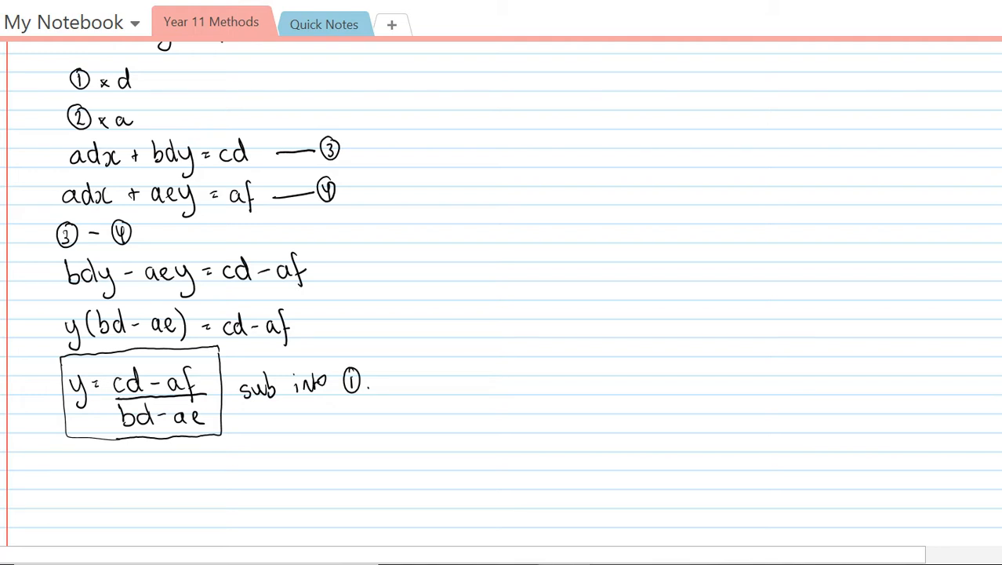
# Write the substituted line ax + b((cd−af)/(bd−ae)) = c
pyautogui.scroll(-3)
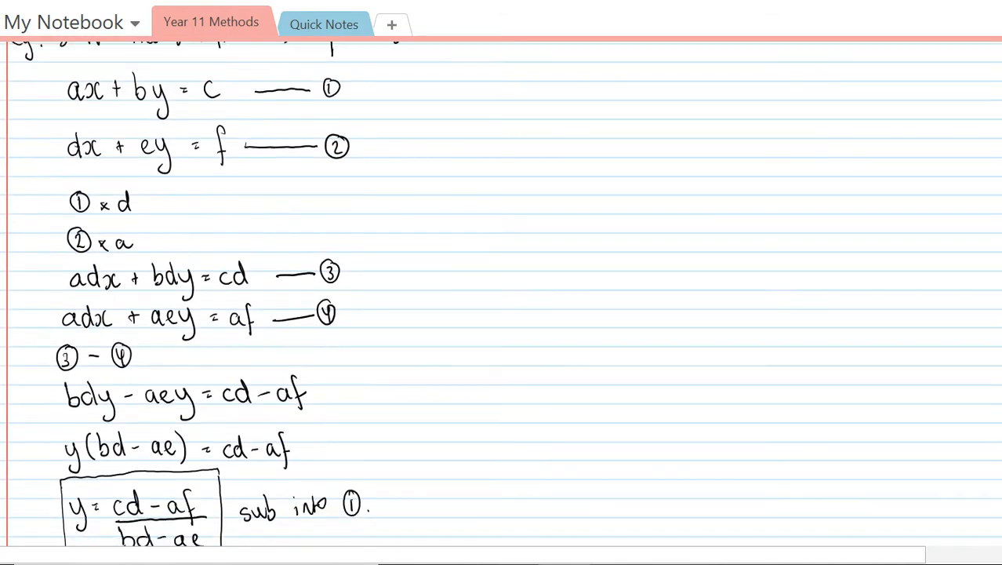
pyautogui.scroll(-3)
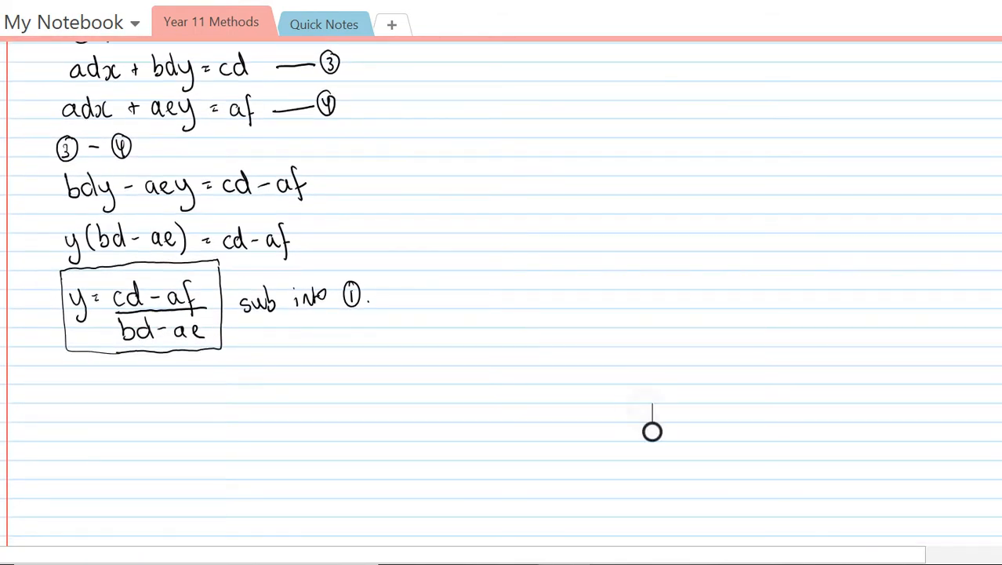
pyautogui.write('ax + b(')
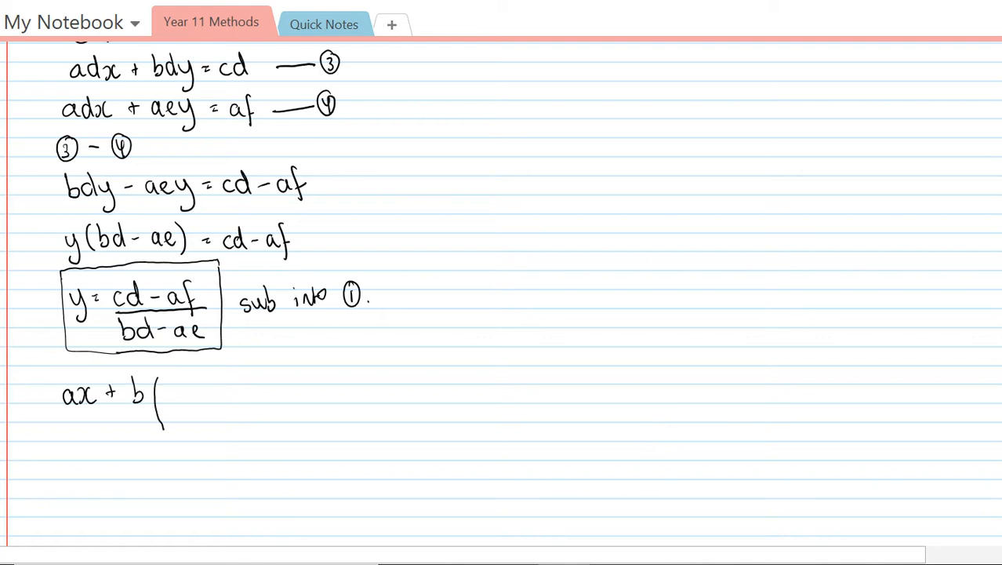
pyautogui.write('cd-af / bd-ae) = c')
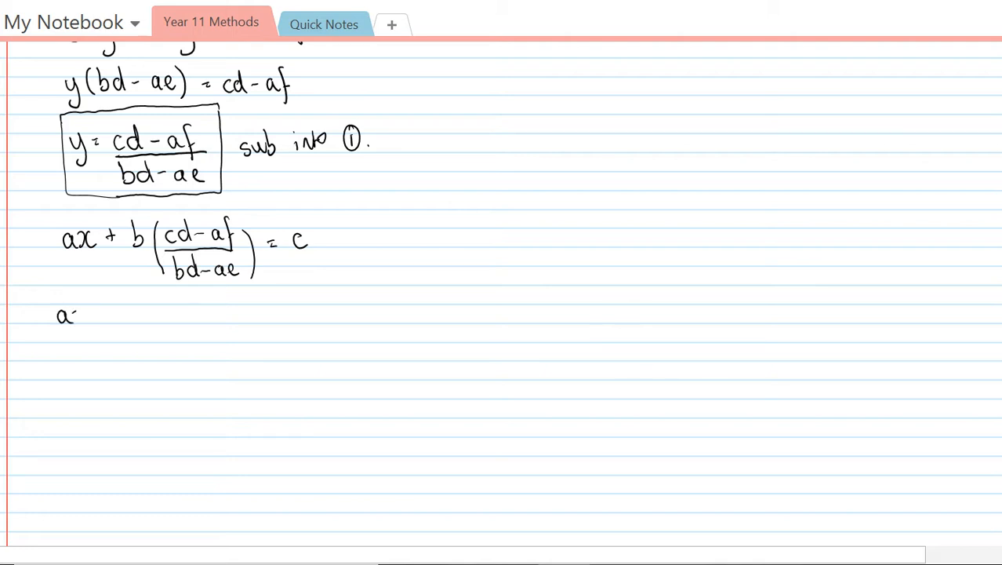
# Rearrange to ax = c − b((cd−af)/(bd−ae)) on the next line
pyautogui.write('ax = c - b(')
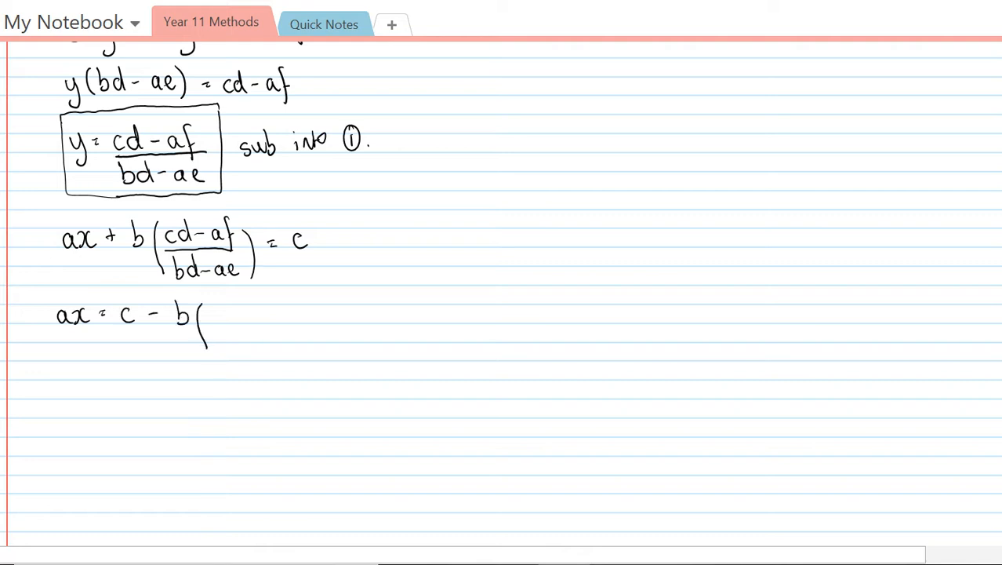
pyautogui.write('cd-af/bd-ae)')
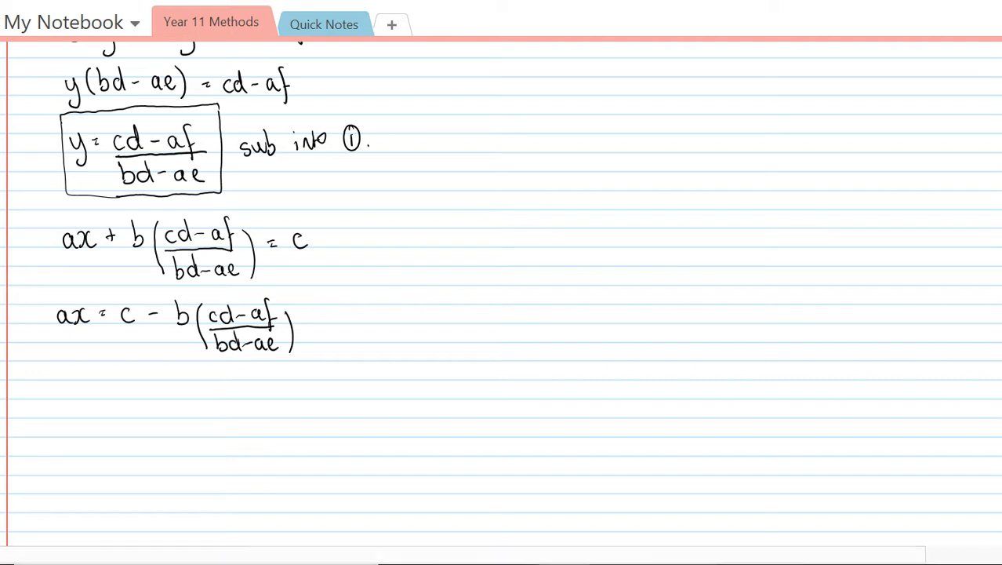
pyautogui.scroll(-3)
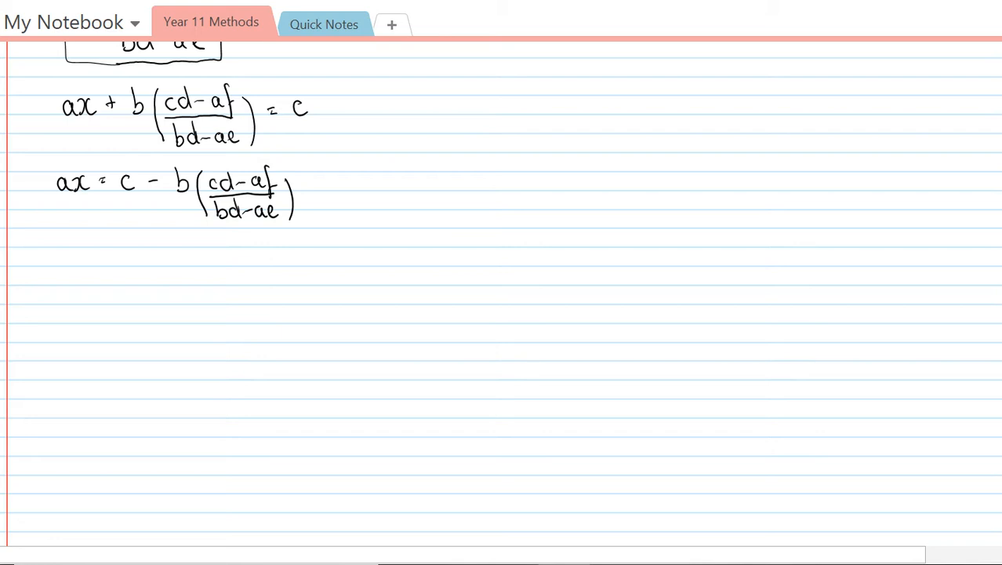
# Ink ax = c((bd−ae)/(bd−ae)) − b((cd−af)/(bd−ae)) with c over the common denominator
pyautogui.write('c')
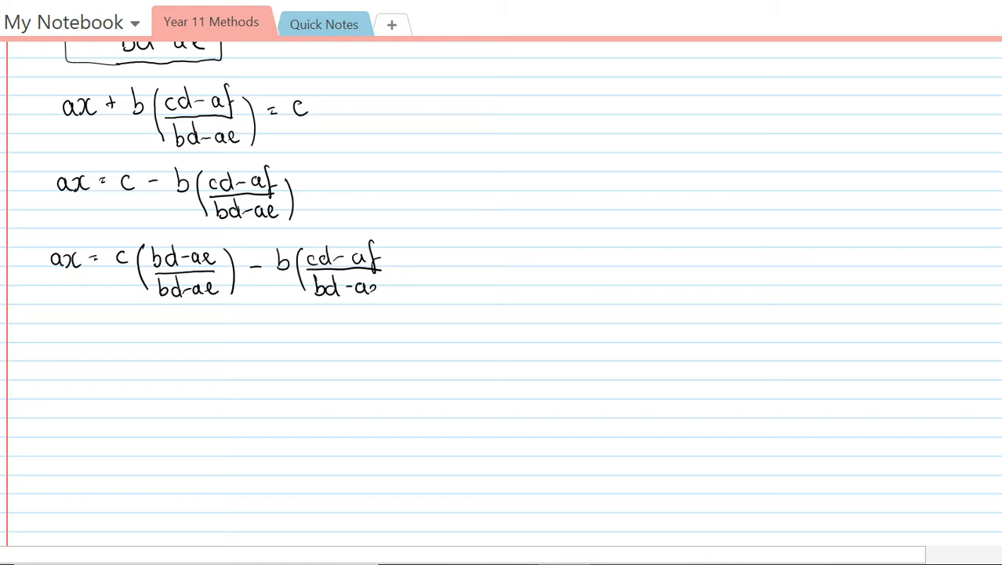
pyautogui.moveTo(392, 251); pyautogui.dragTo(405, 301)
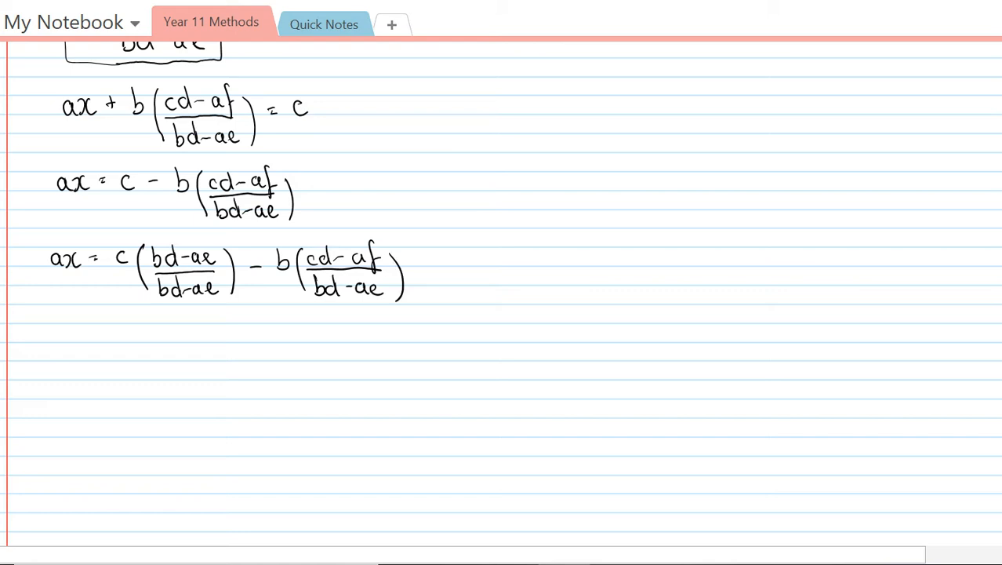
pyautogui.scroll(-3)
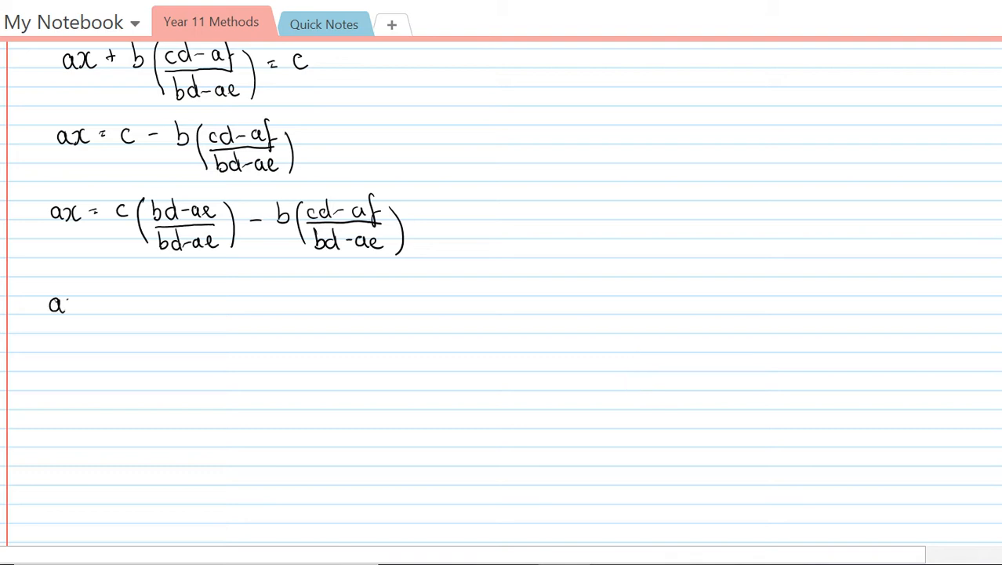
# Write ax = (bcd − ace − bcd + abf)/(bd − ae) and strike out both bcd terms
pyautogui.write('x = bcd-')
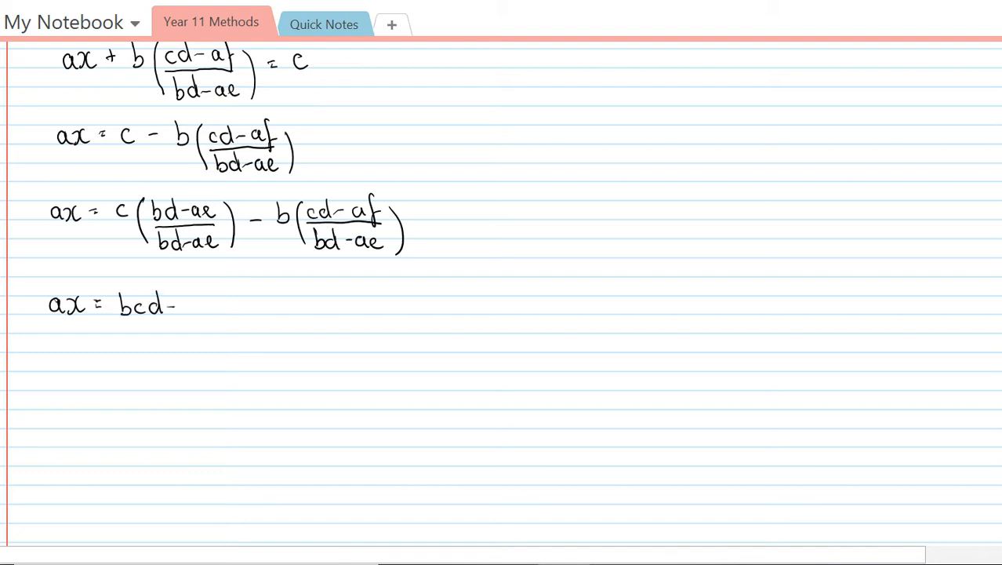
pyautogui.write('ace -')
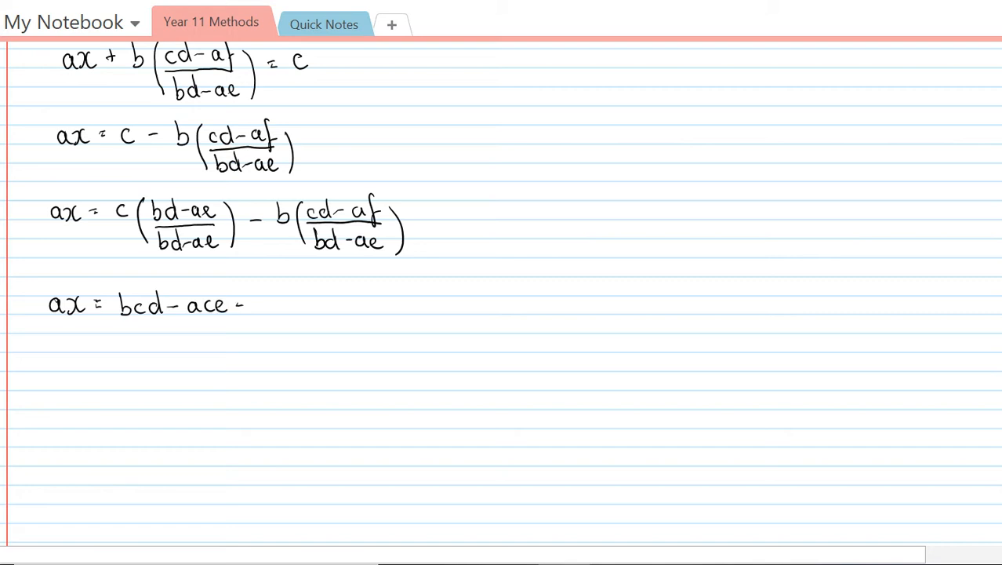
pyautogui.write('bcd +')
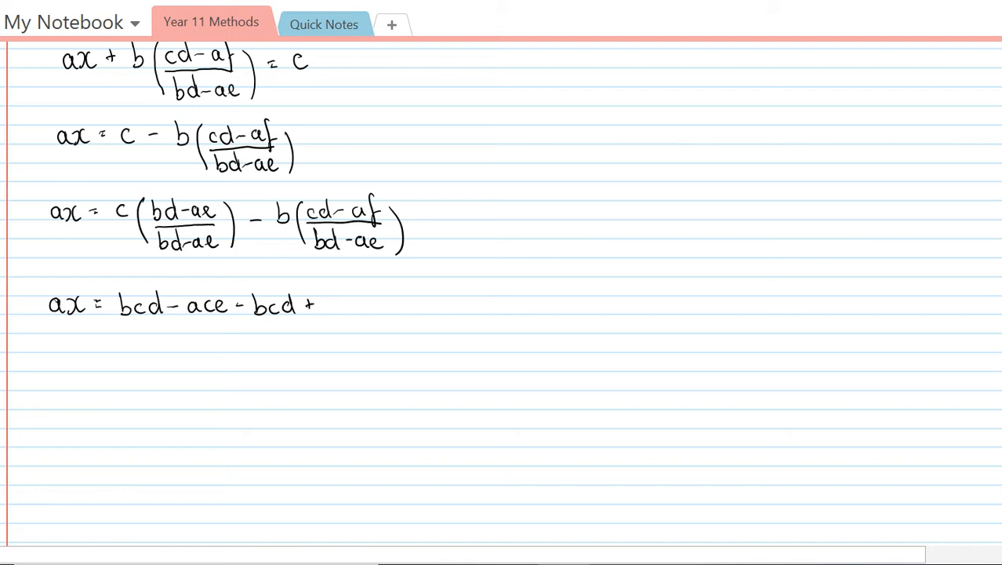
pyautogui.write('abf')
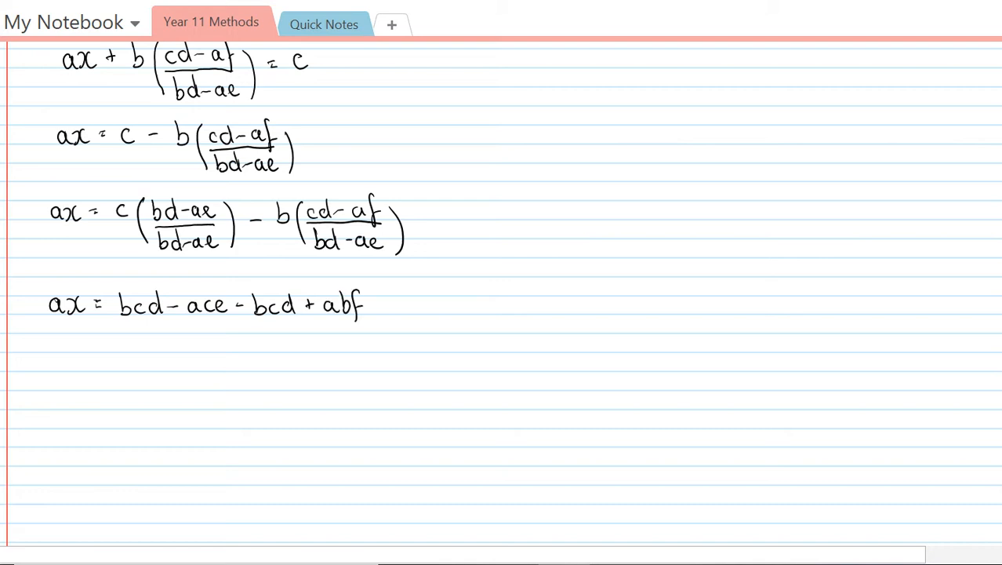
pyautogui.moveTo(117, 322); pyautogui.dragTo(361, 320)
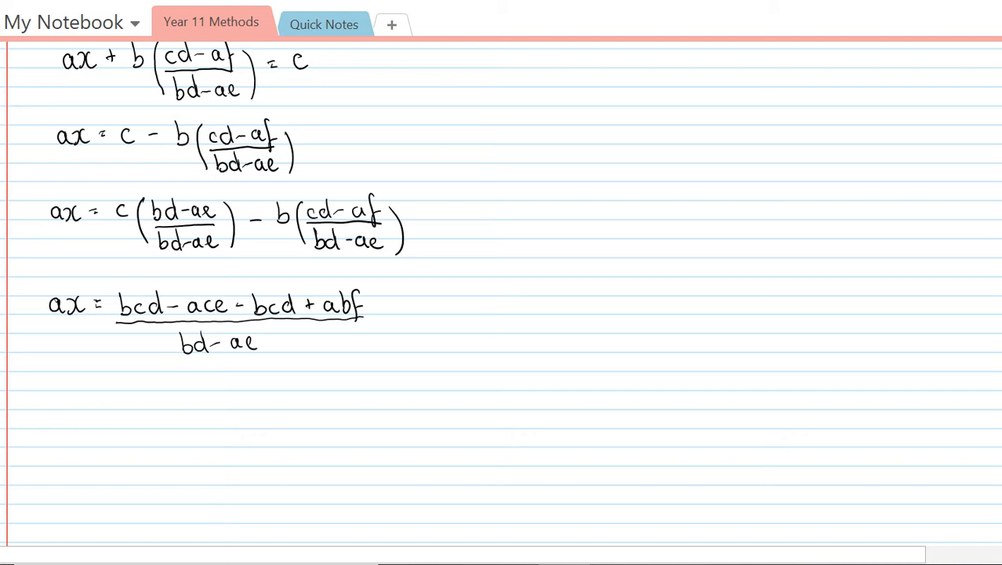
pyautogui.scroll(-3)
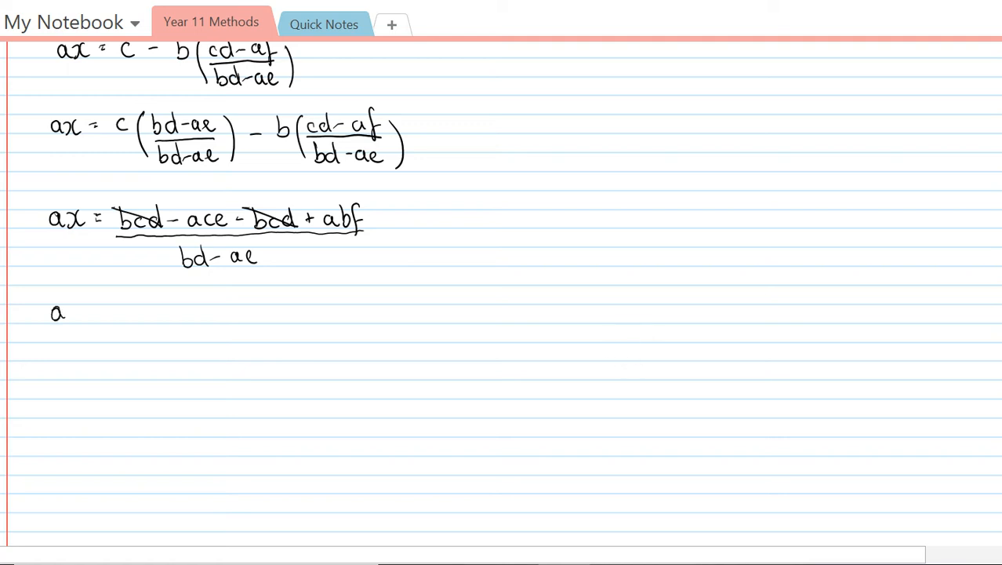
# Write the simplified line ax = (abf − ace)/(bd − ae)
pyautogui.write('x =')
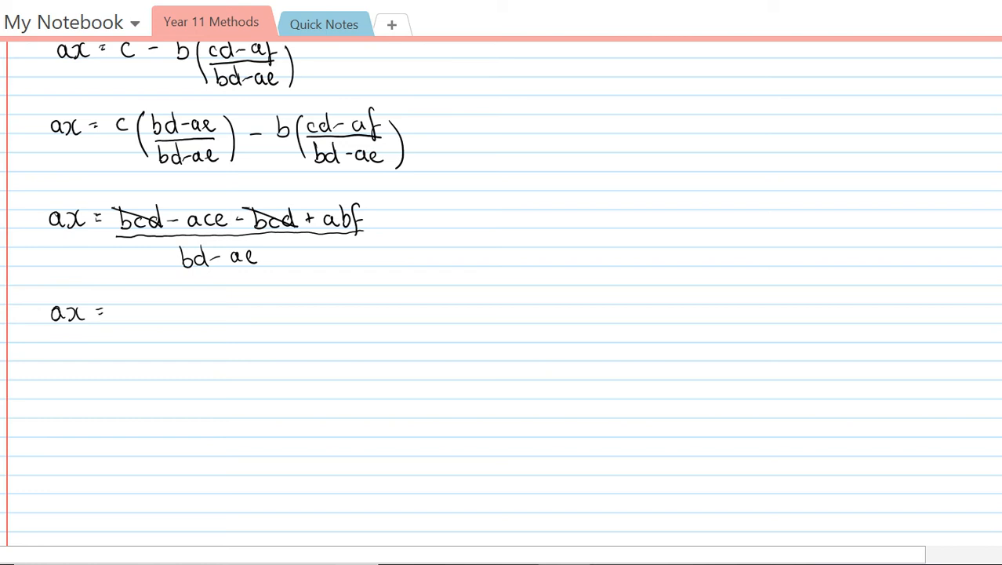
pyautogui.write('abf - ace')
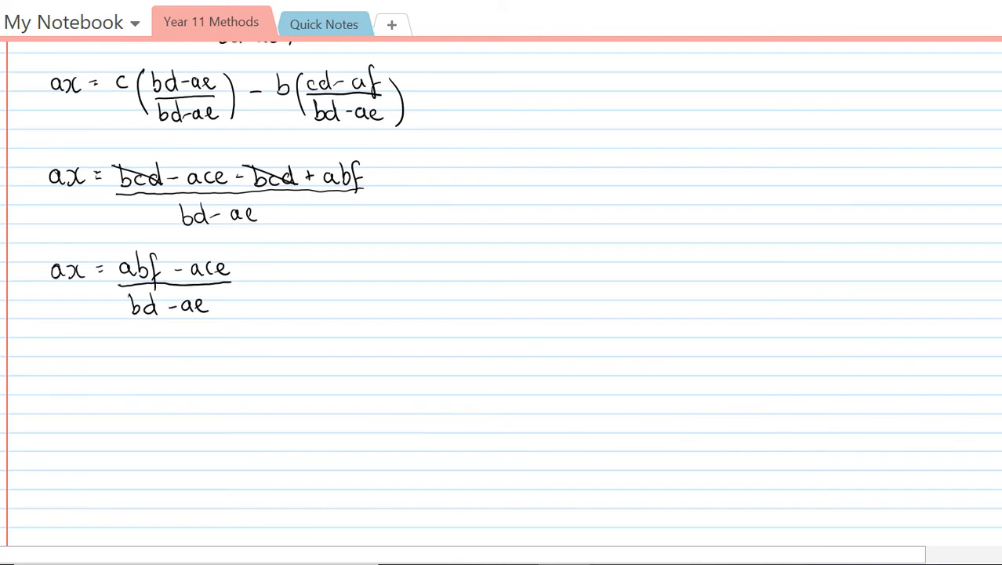
pyautogui.scroll(-3)
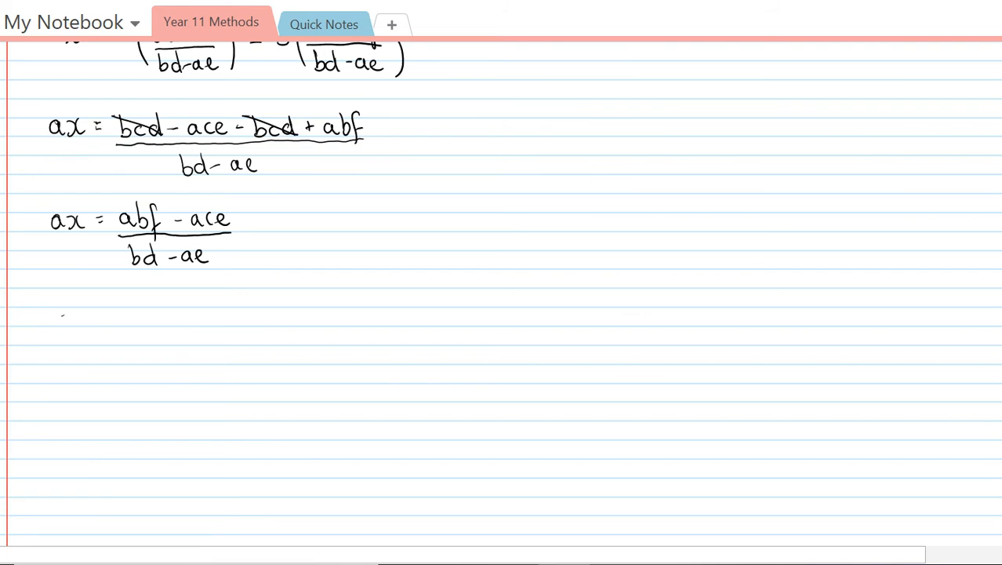
# Write the final answer x = (bf − ce)/(bd − ae) and box it
pyautogui.write('x = bf -')
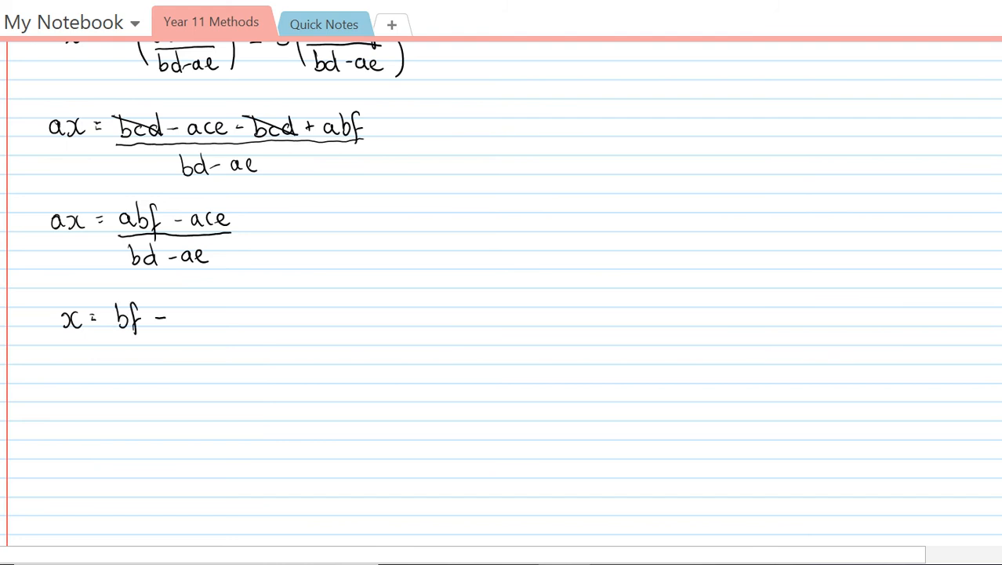
pyautogui.write('ce')
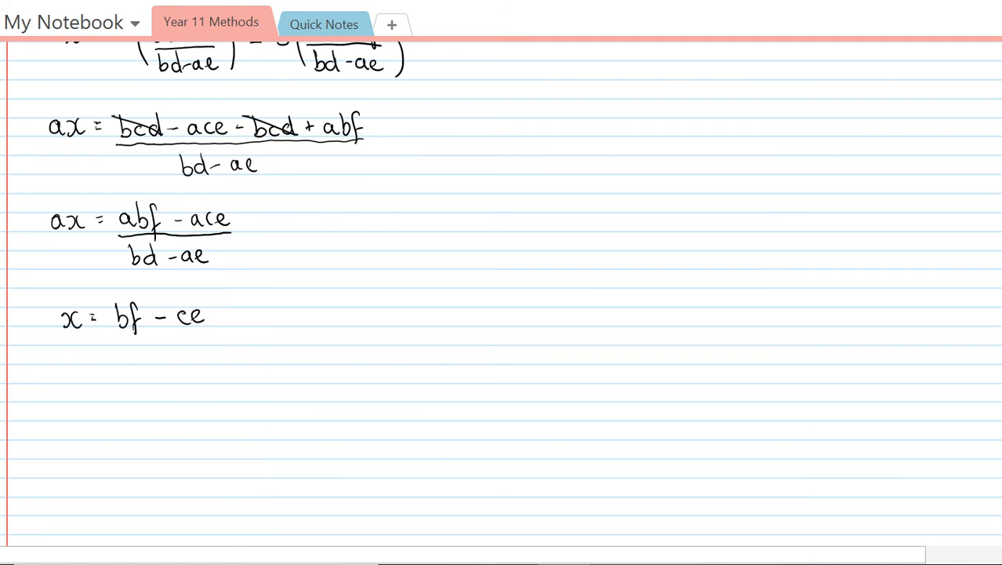
pyautogui.moveTo(116, 332); pyautogui.dragTo(210, 329)
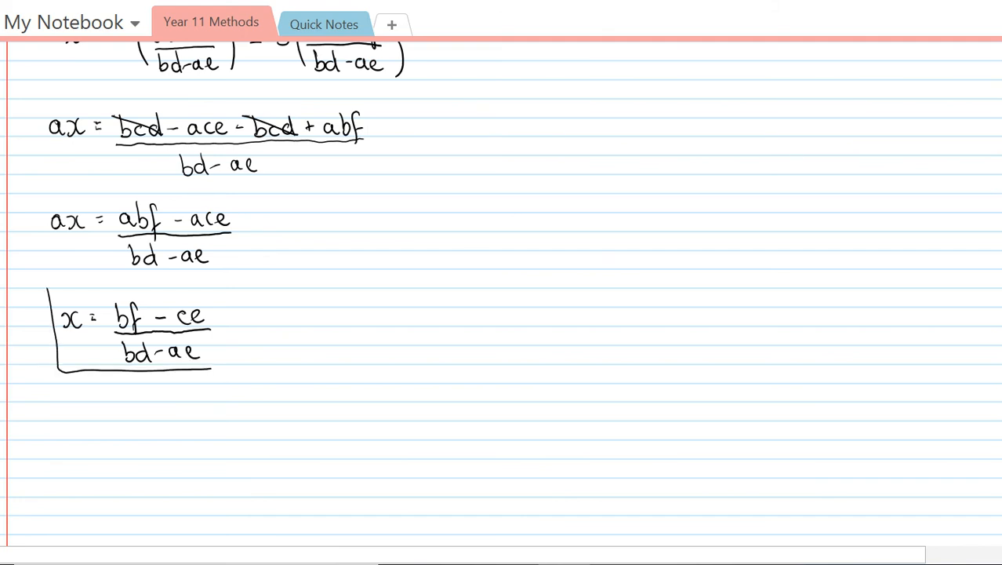
pyautogui.moveTo(235, 286); pyautogui.dragTo(211, 368)
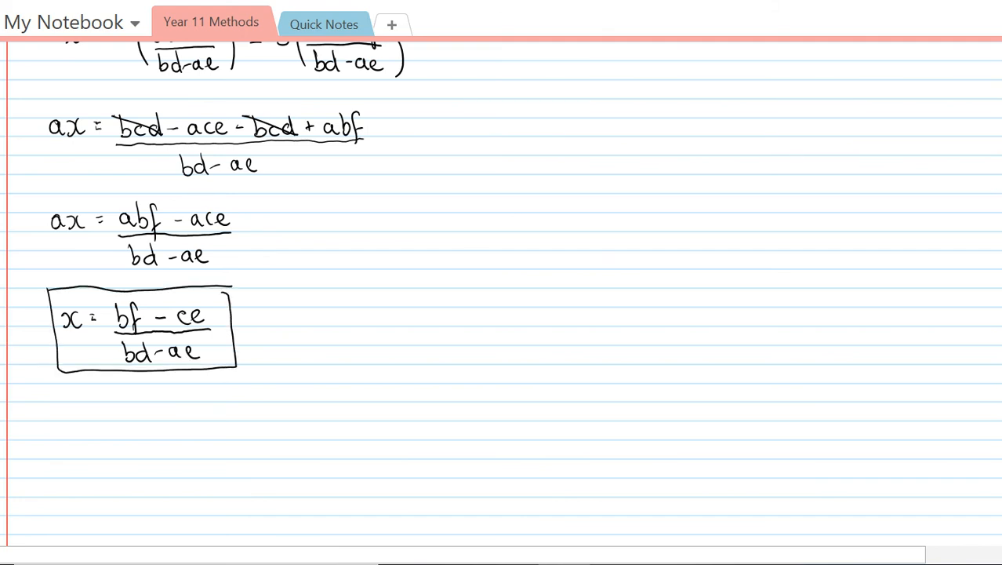
# Scroll back through the working until the 'Solve for x' parts (a) and (b) sit at the top
pyautogui.scroll(-3)
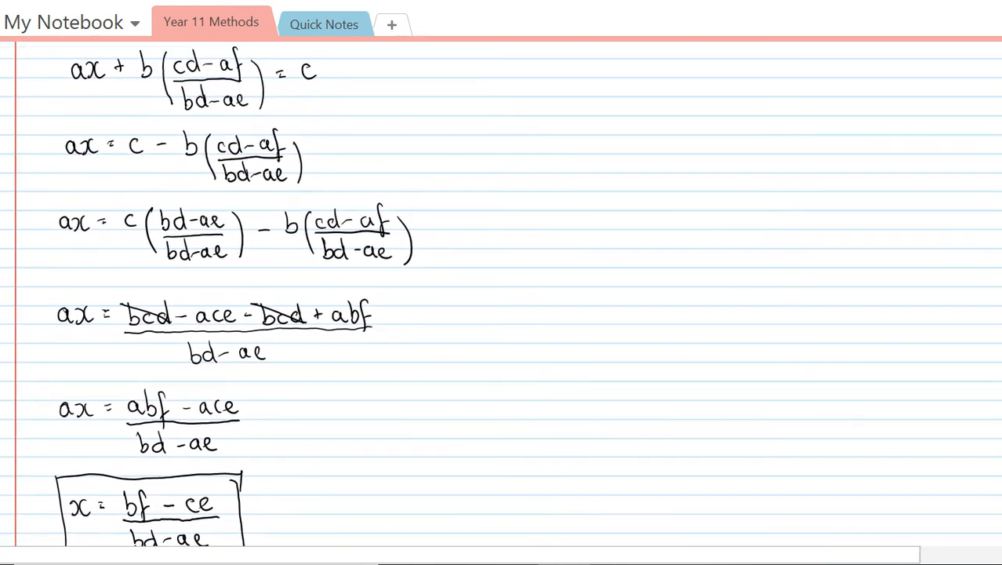
pyautogui.scroll(-3)
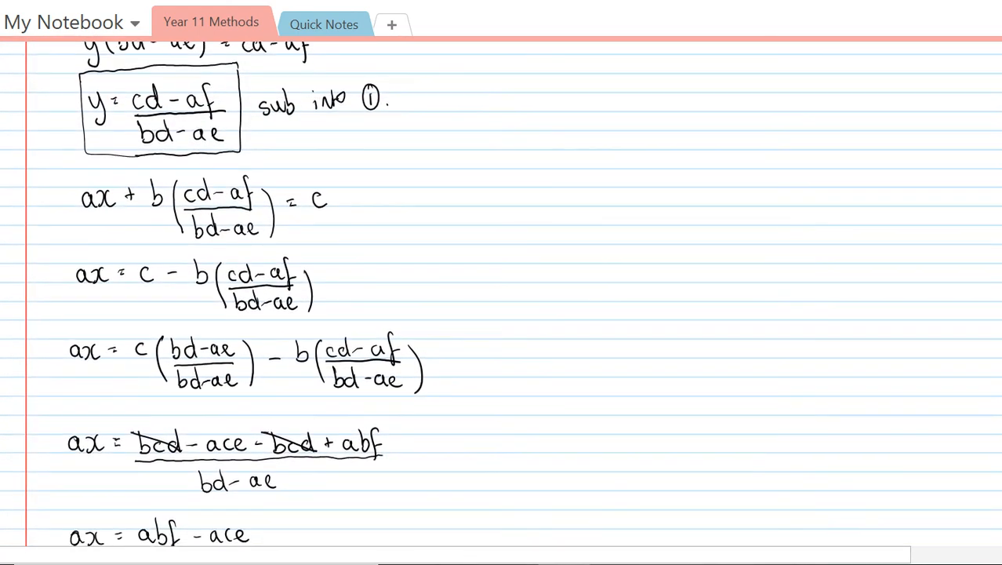
pyautogui.scroll(-3)
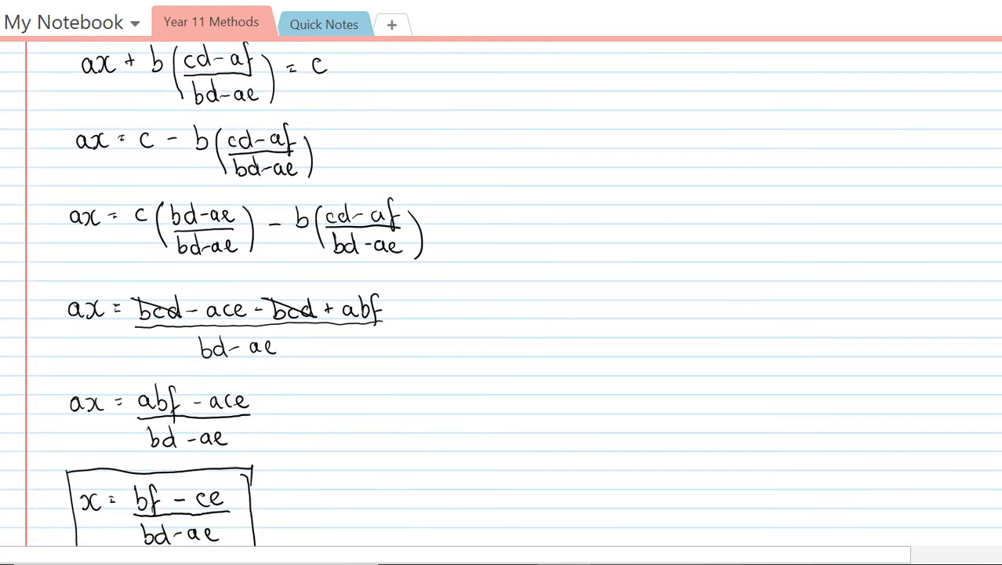
pyautogui.scroll(-3)
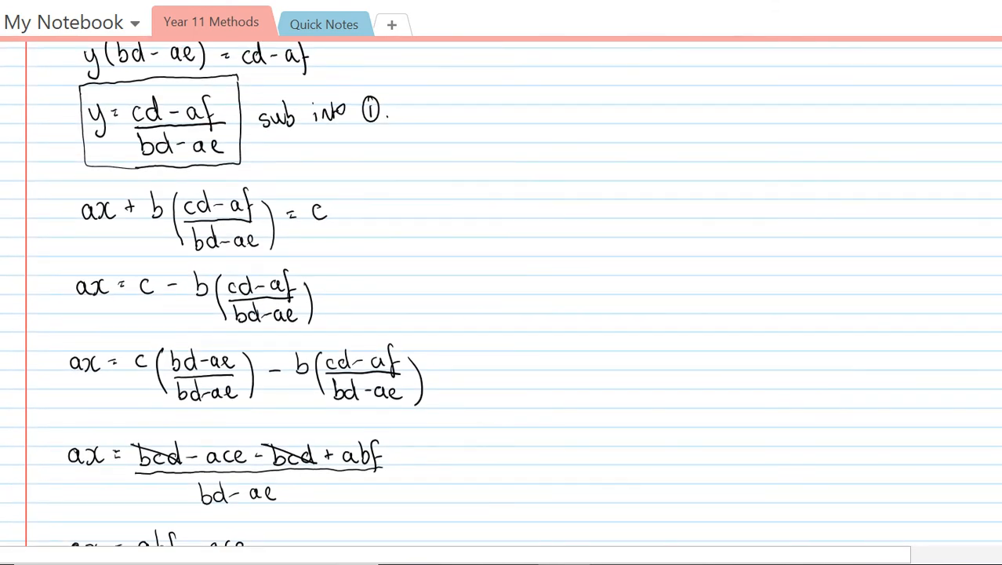
pyautogui.scroll(-3)
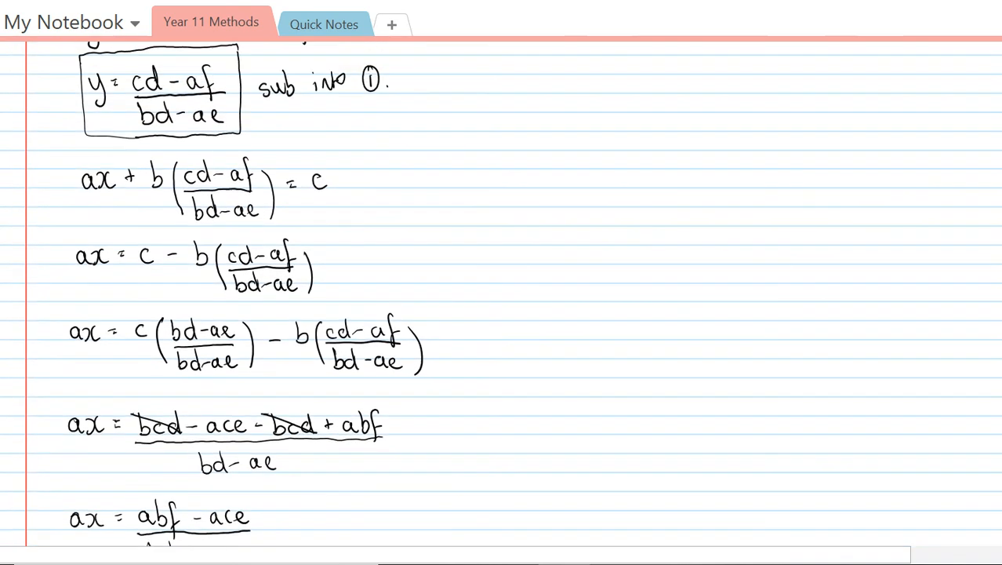
pyautogui.scroll(-3)
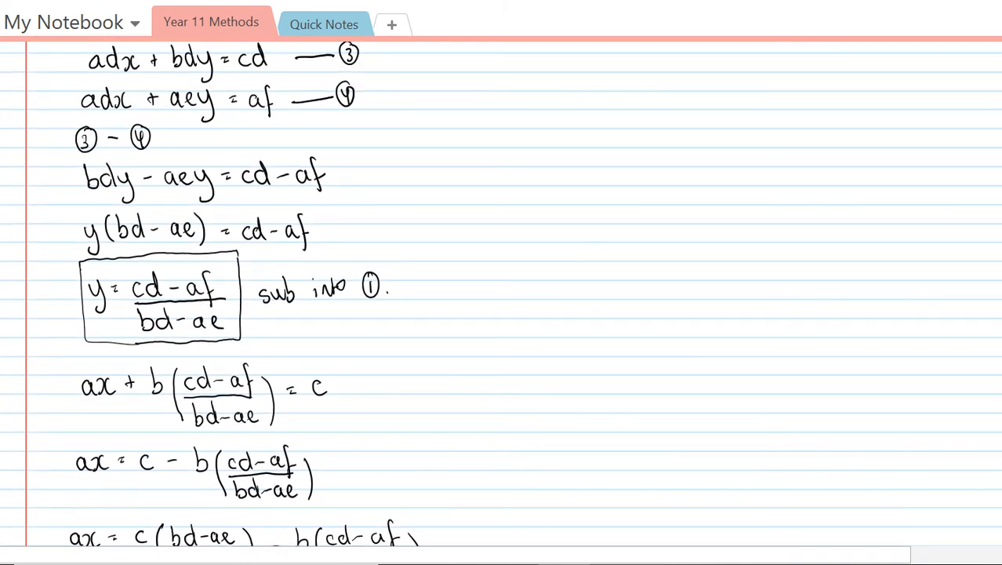
pyautogui.scroll(-3)
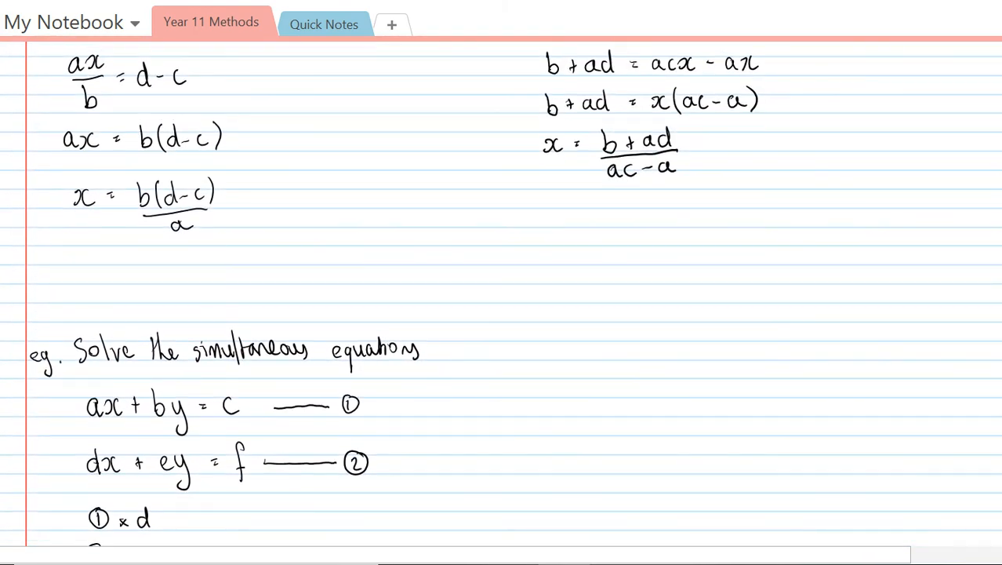
pyautogui.scroll(-3)
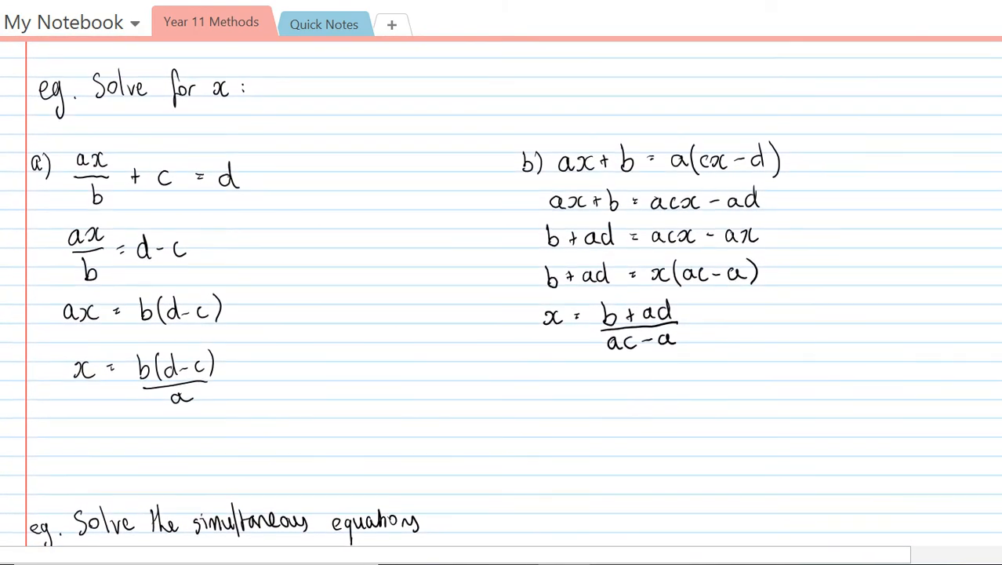